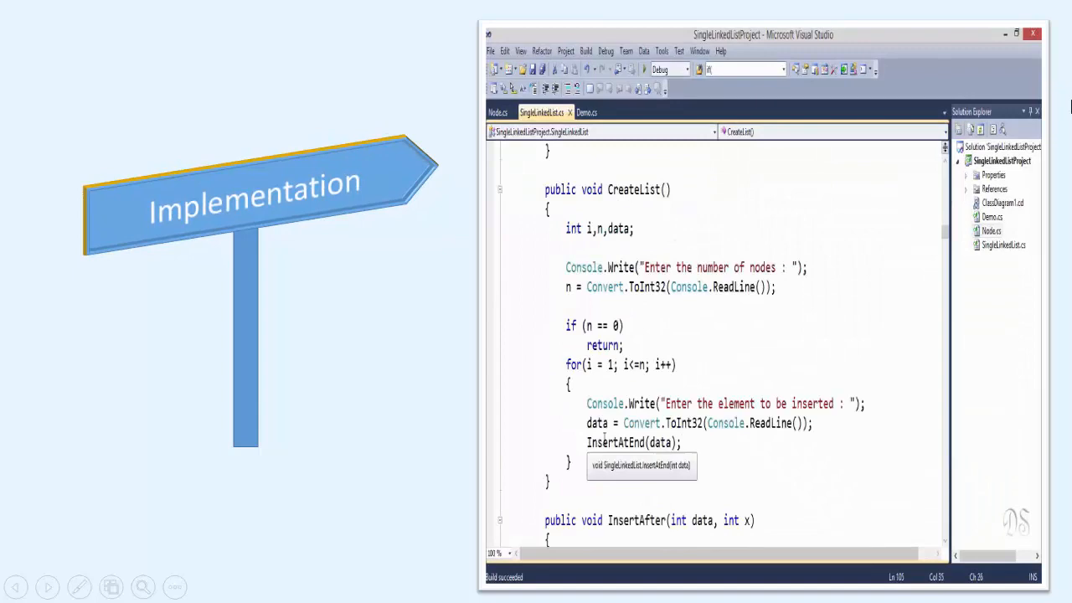
# - Resume Binary Tree quiz B, answer question 2 False, check it correct, and advance
pyautogui.click(587, 112)
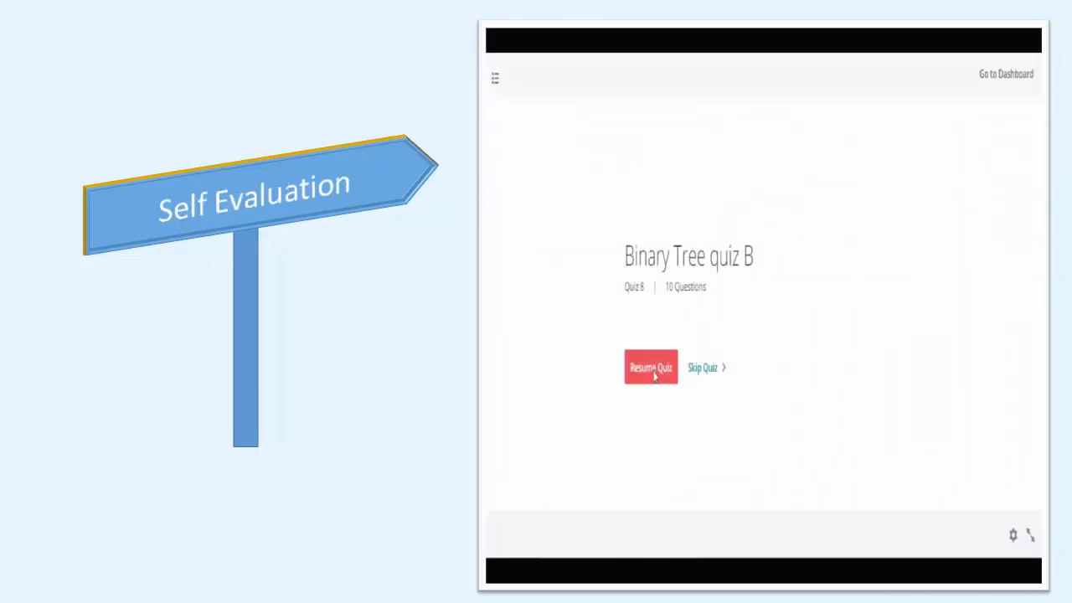
pyautogui.click(650, 367)
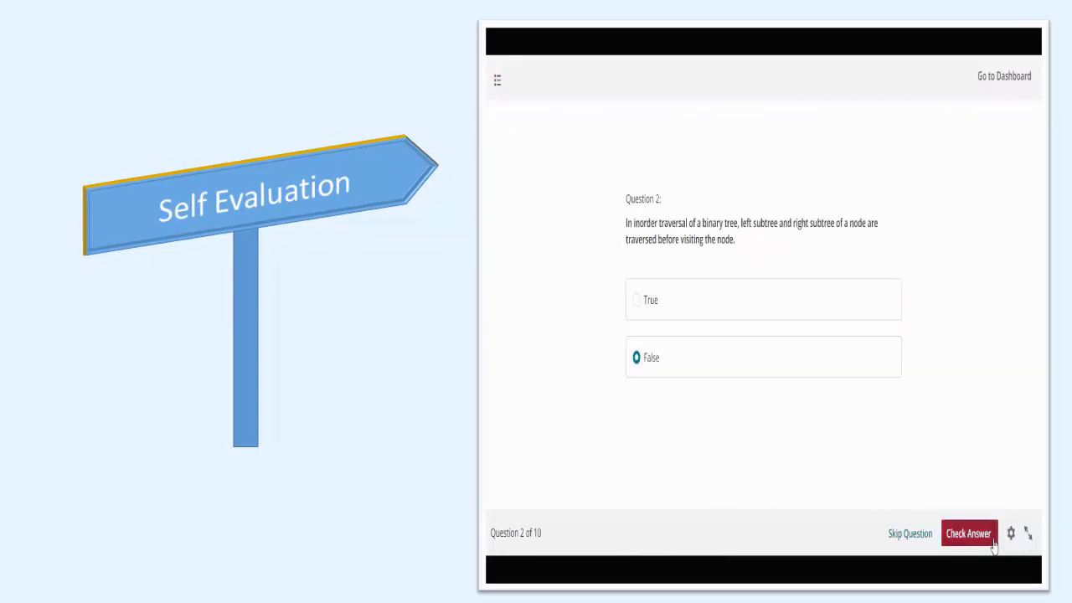
pyautogui.click(969, 533)
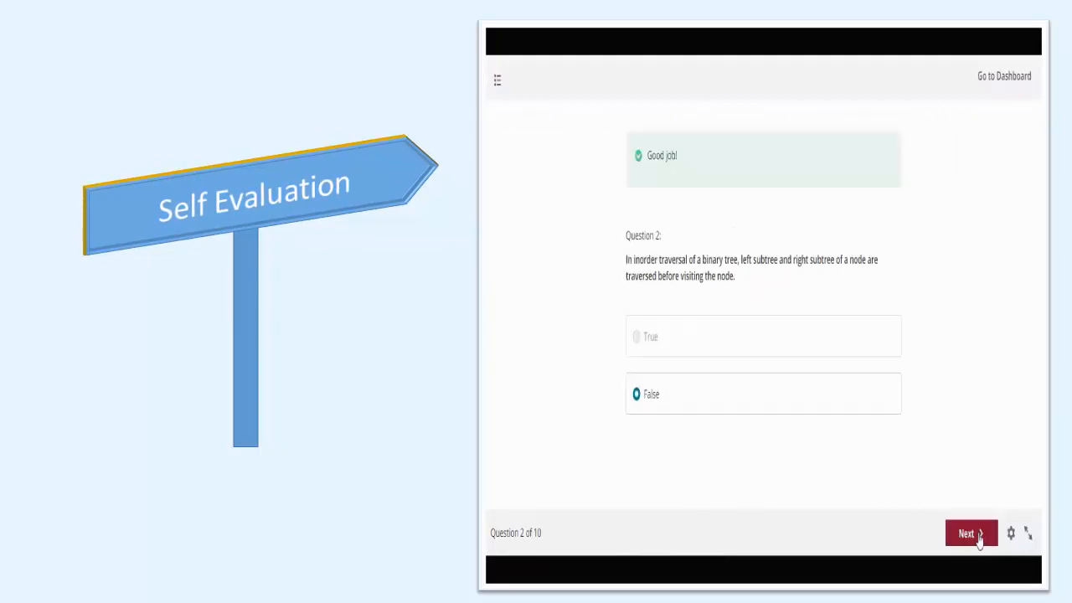
pyautogui.click(972, 533)
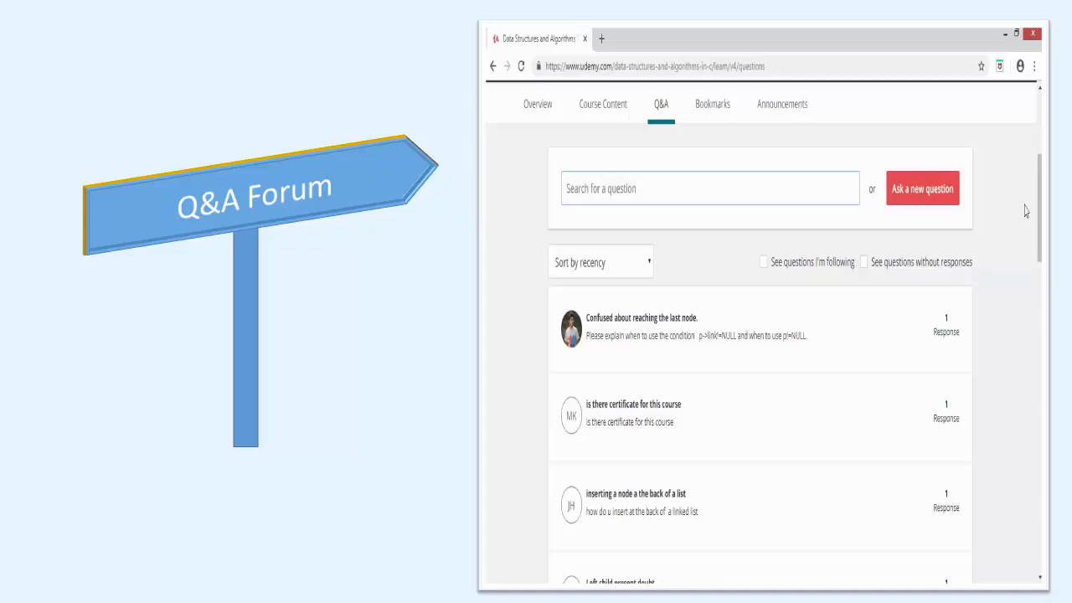
# - Scroll the Q&A forum to reveal questions on graphs, left-child doubts and a postfix calculator
pyautogui.scroll(-3)
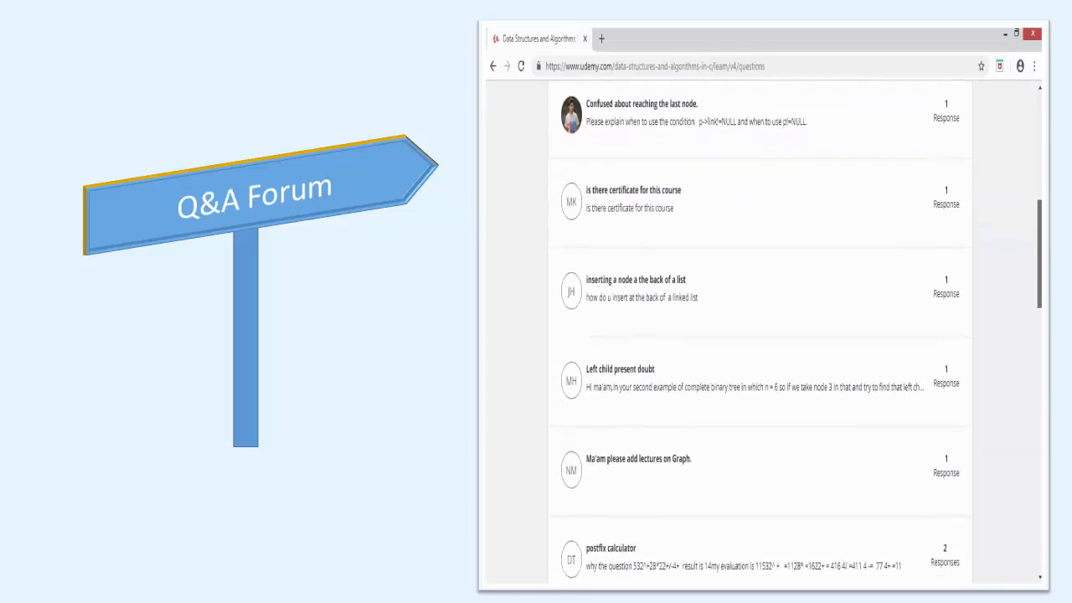